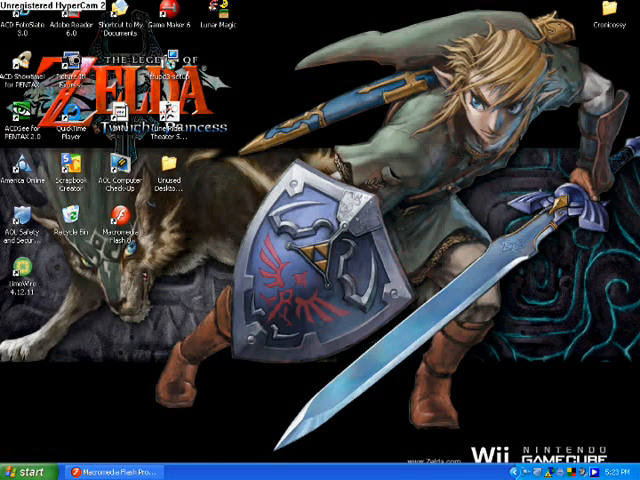
# - Bring Macromedia Flash to the front from the Windows desktop for a new document
pyautogui.click(112, 472)
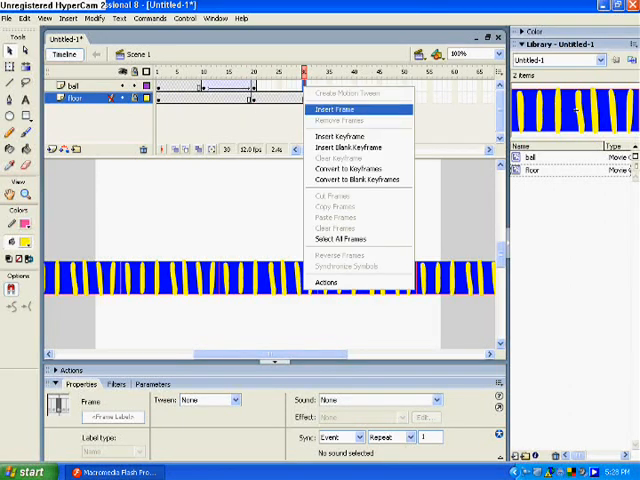
# - Extend both layers to frame 35 with keyframes at the end of the span
pyautogui.click(332, 100)
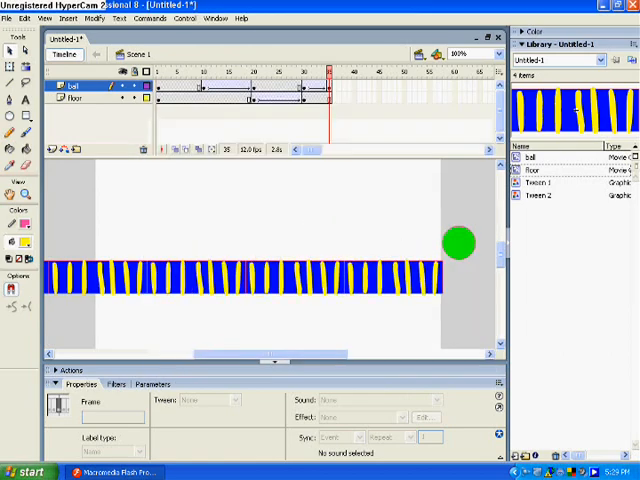